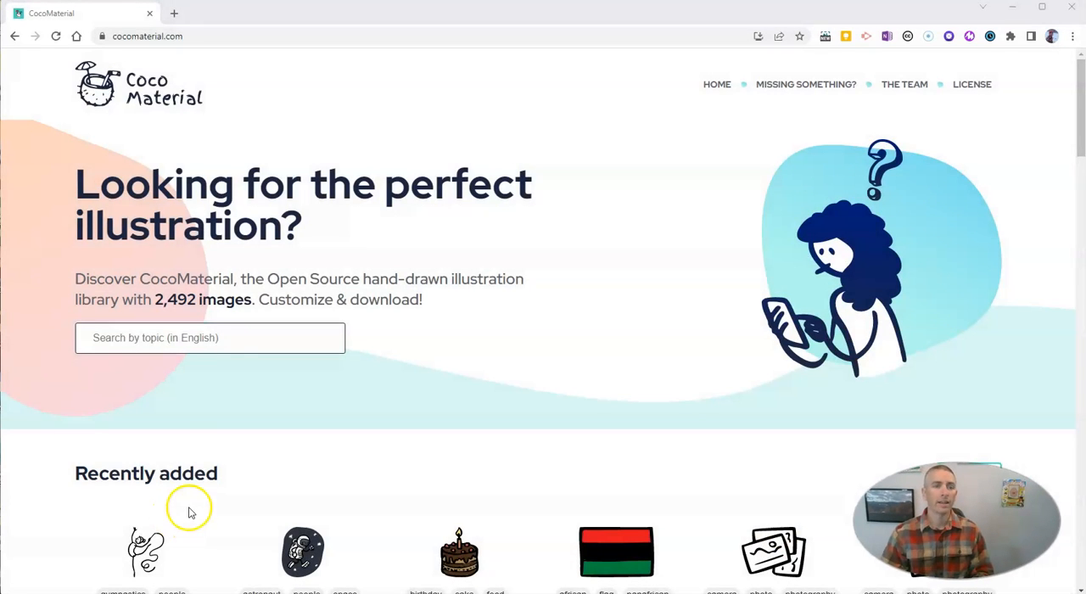
mouse_move(227, 154)
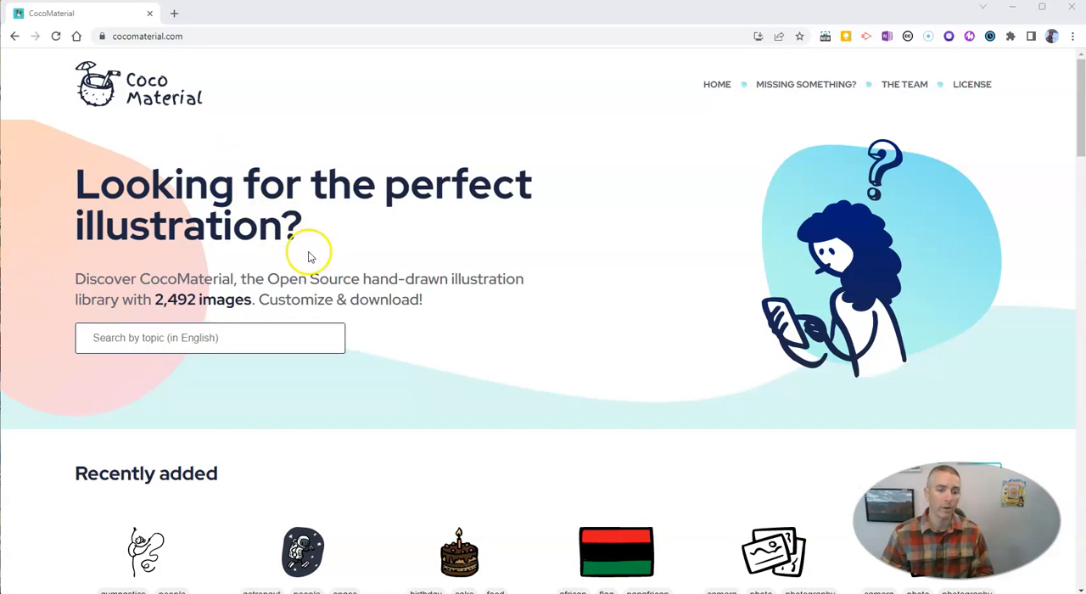
Scroll down the home page to the Recently added illustrations gallery.
scroll(down, 3)
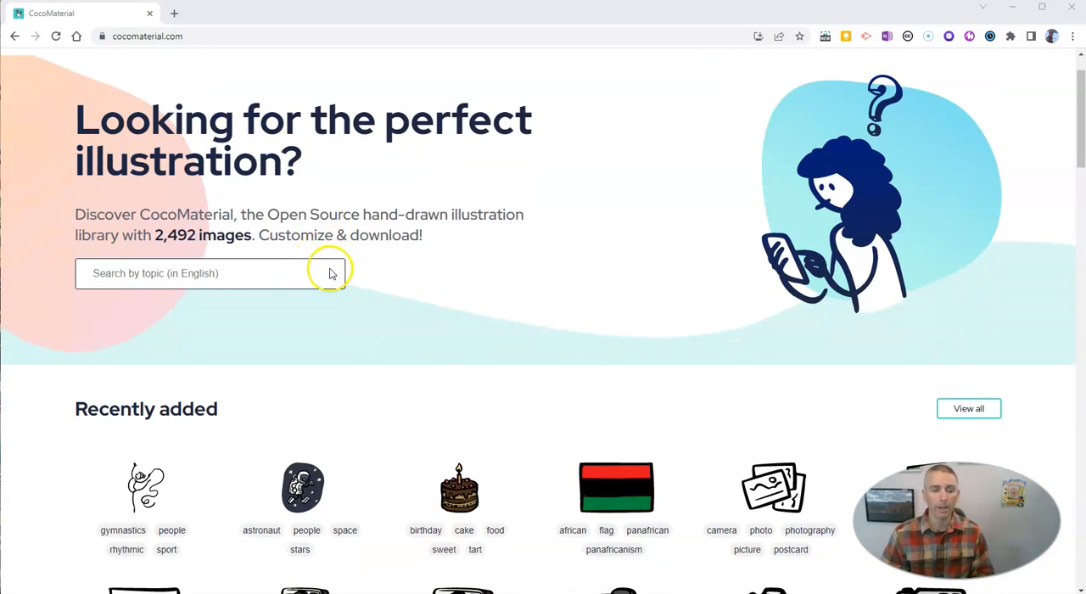
scroll(down, 3)
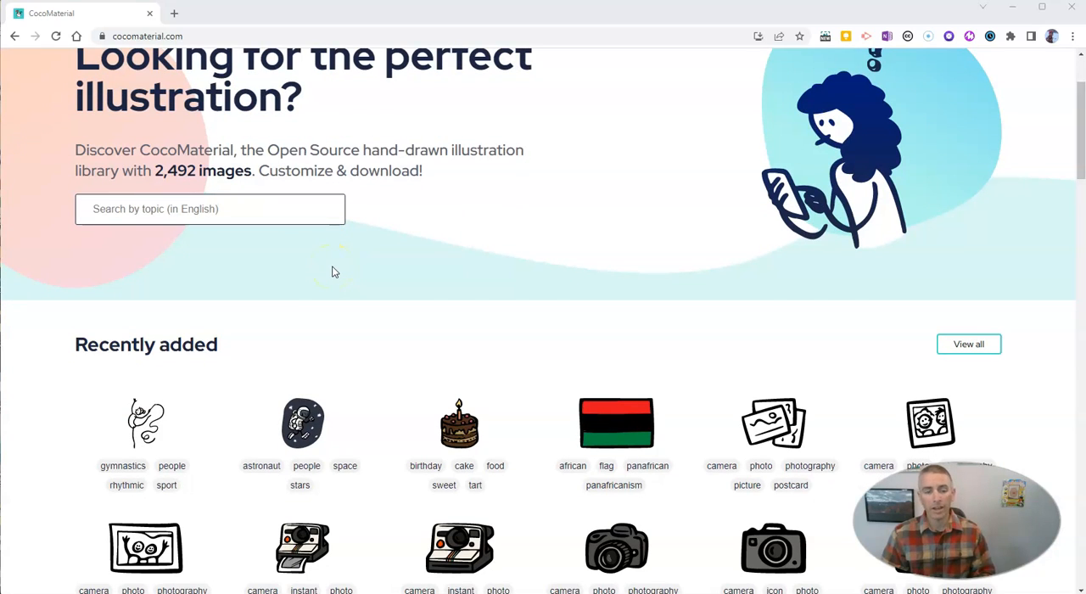
Search the library for 'tree' and scroll through the ten matching illustrations.
click(209, 209)
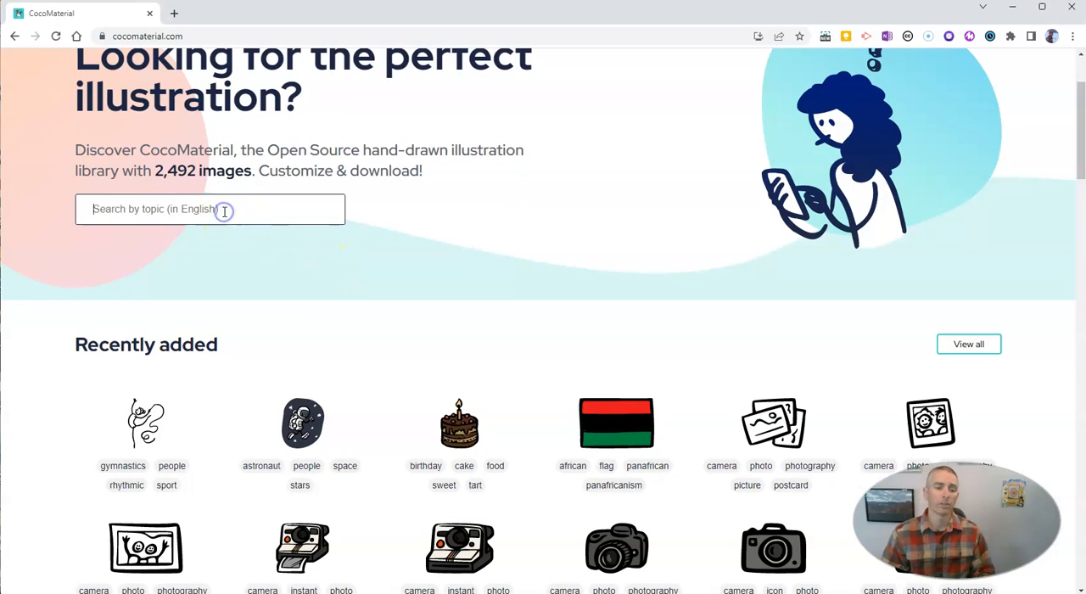
text(tree)
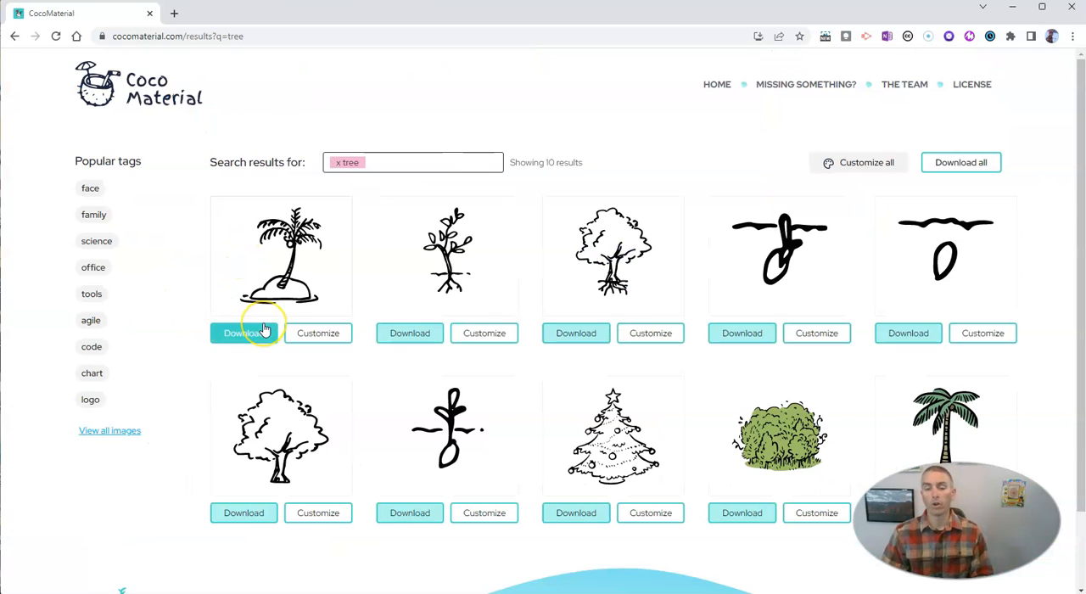
scroll(down, 3)
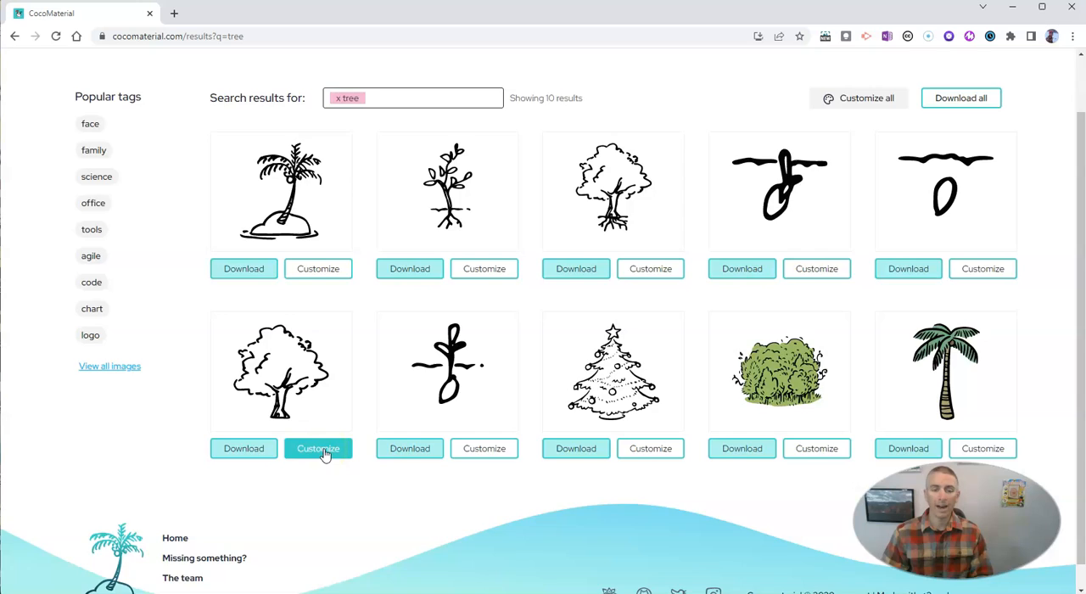
Open Customize for the leafy tree, choose the L (512px) size, and advance to Seed 3.
click(319, 448)
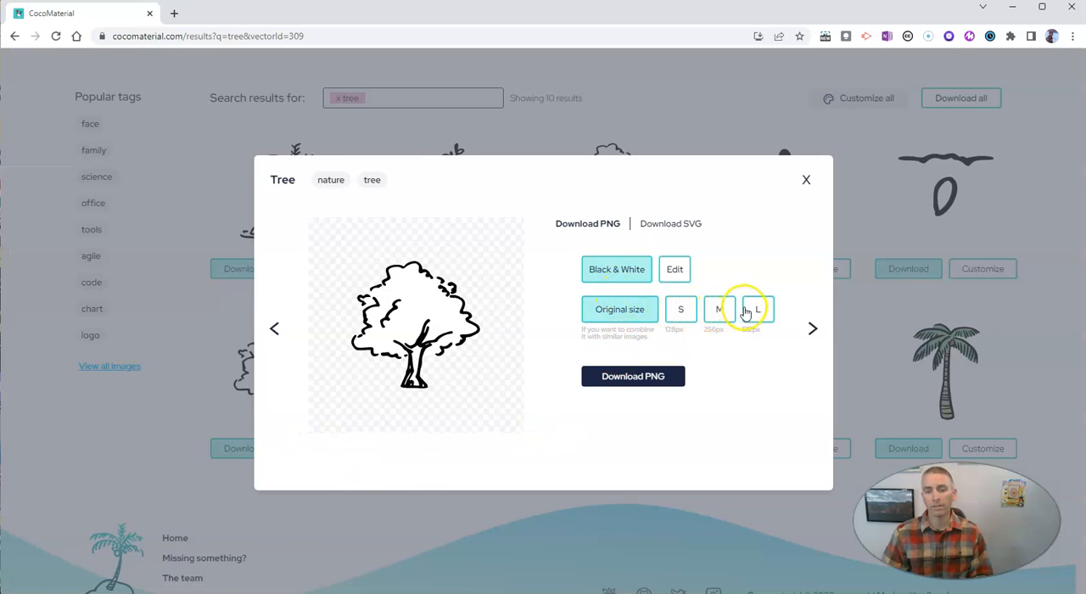
click(758, 309)
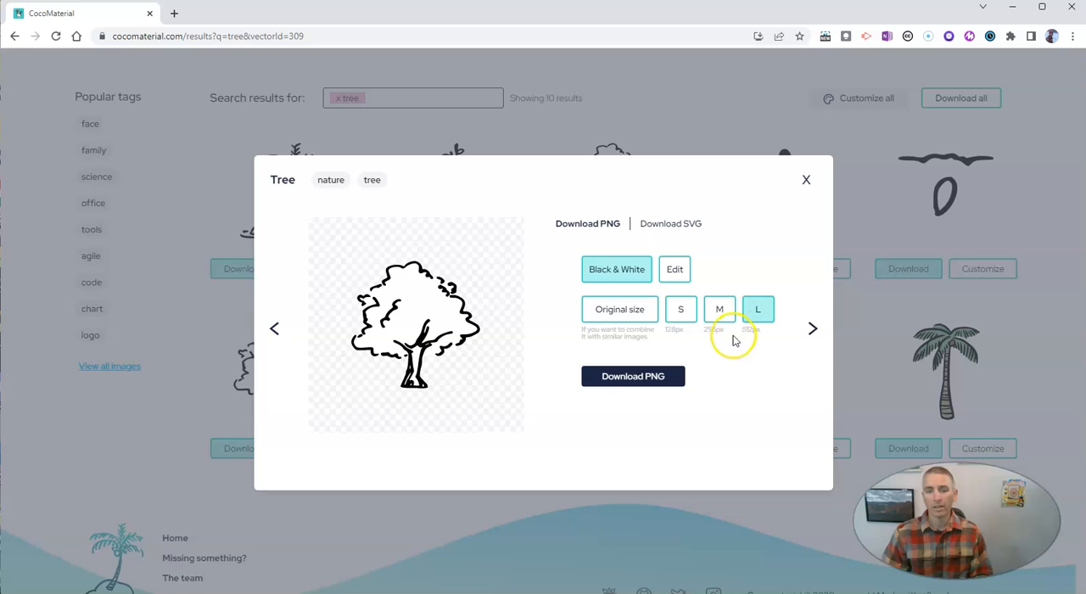
click(812, 329)
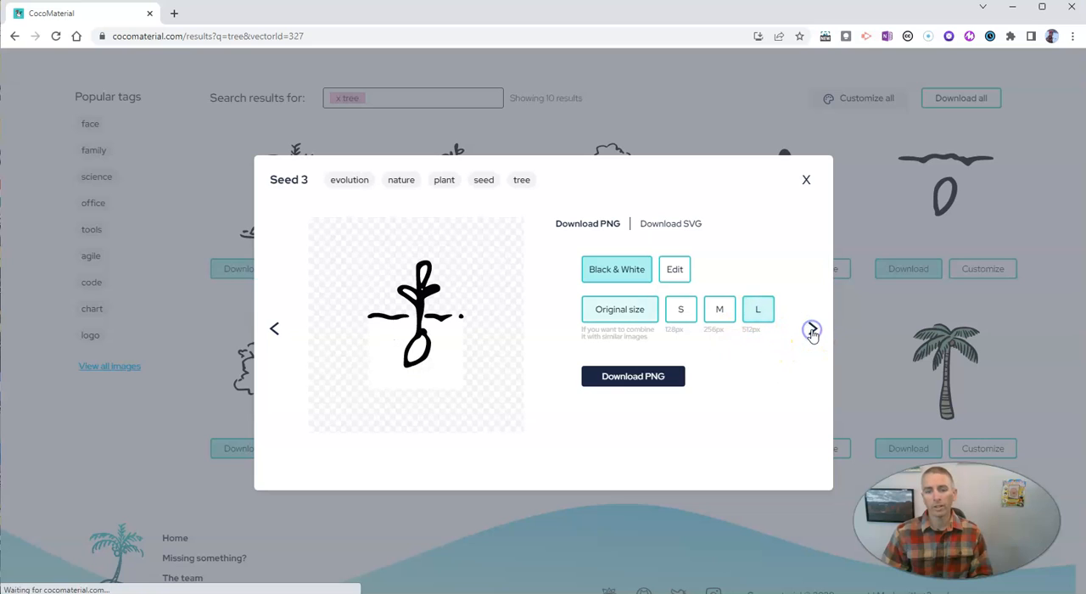
mouse_move(280, 329)
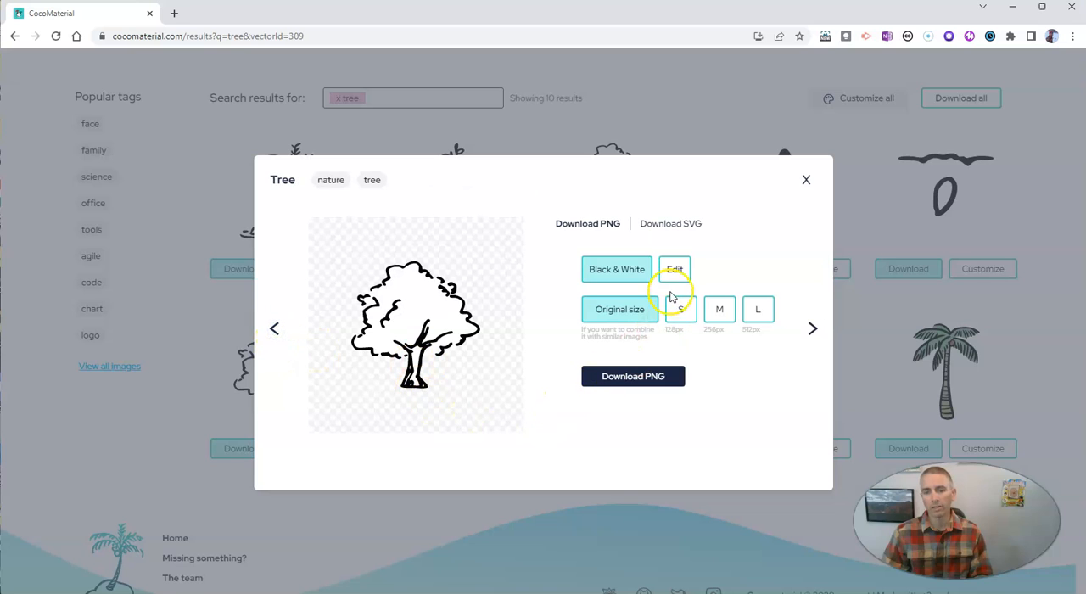
Open colour editing and try red, white and no fill, leaving the tree unfilled.
click(674, 269)
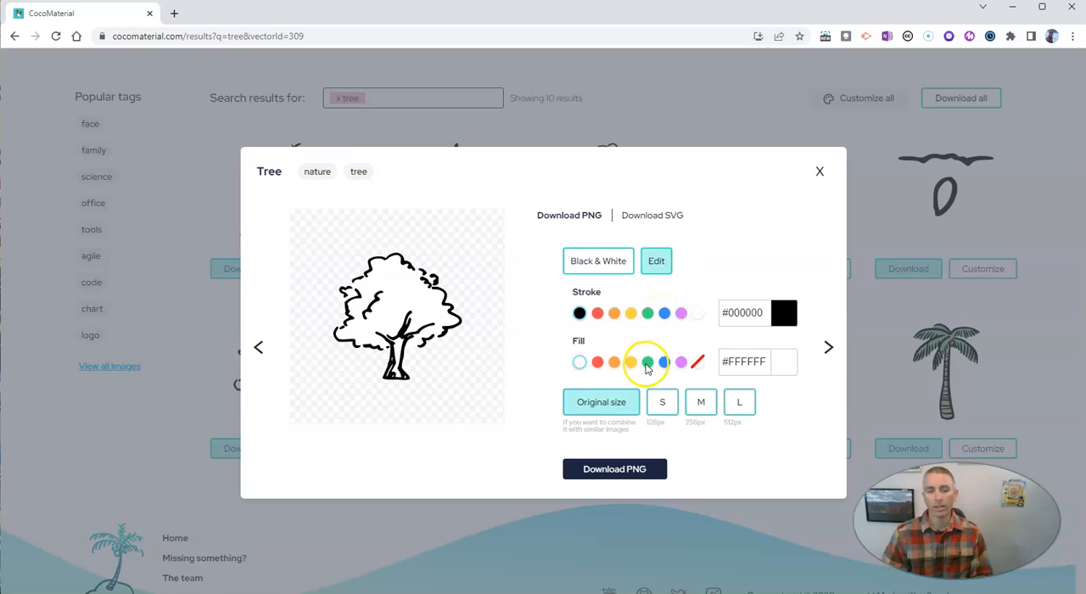
click(646, 362)
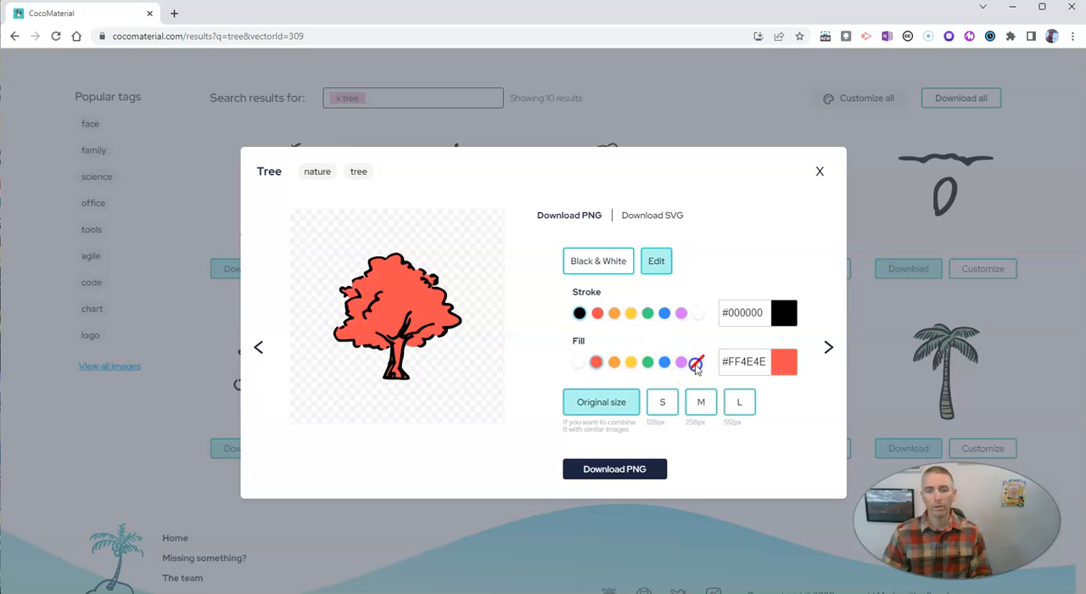
click(696, 361)
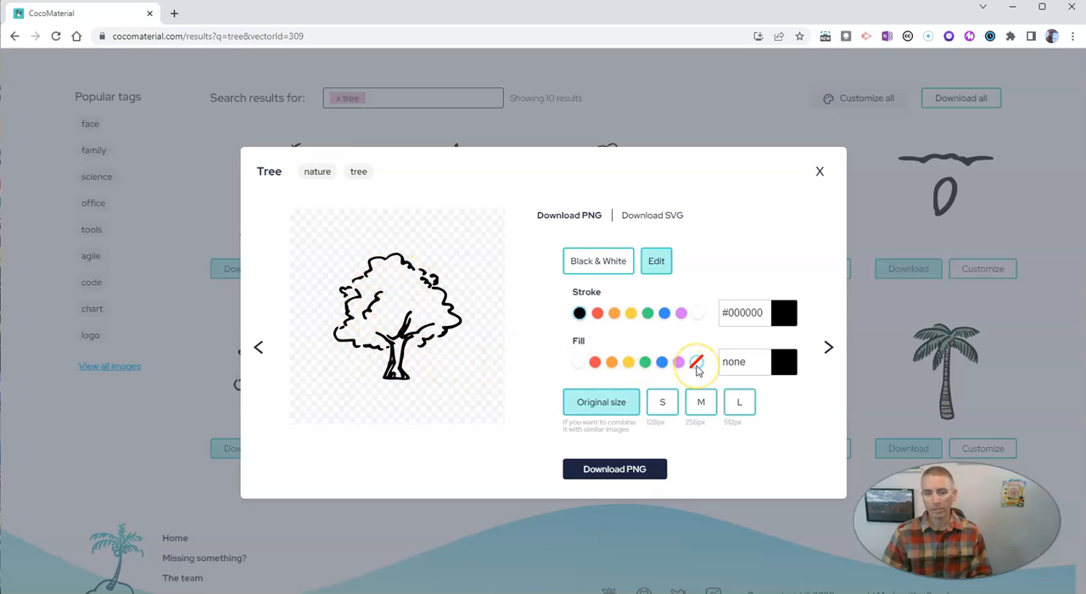
click(578, 361)
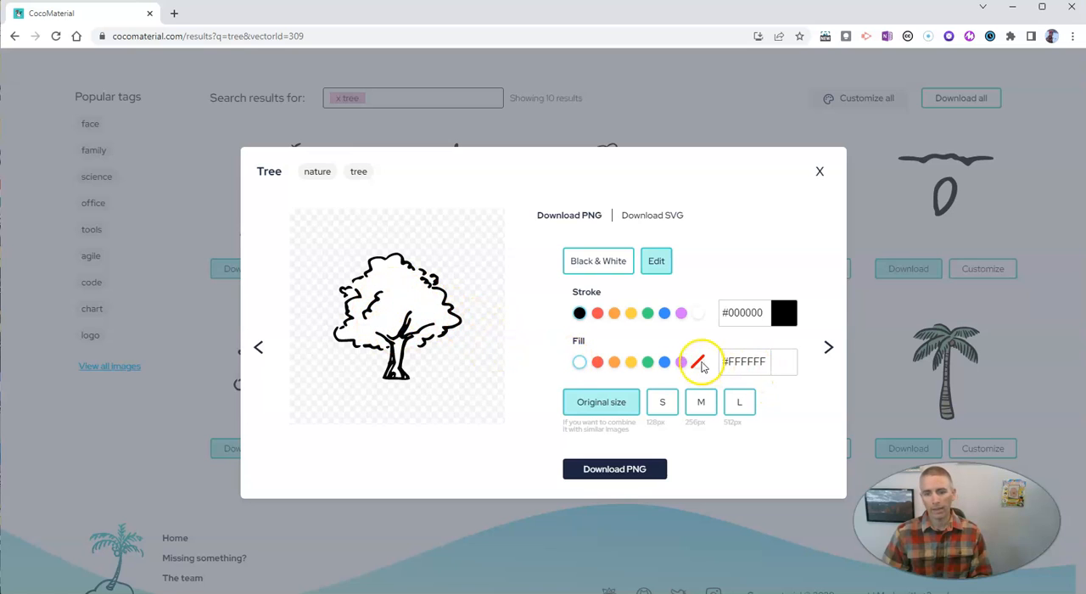
click(696, 362)
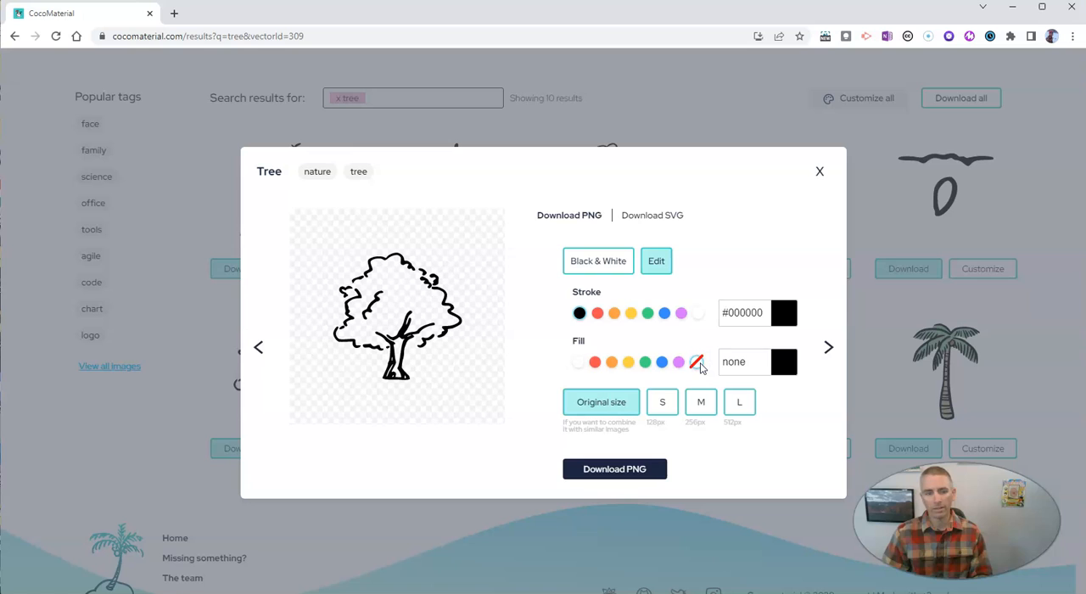
click(679, 361)
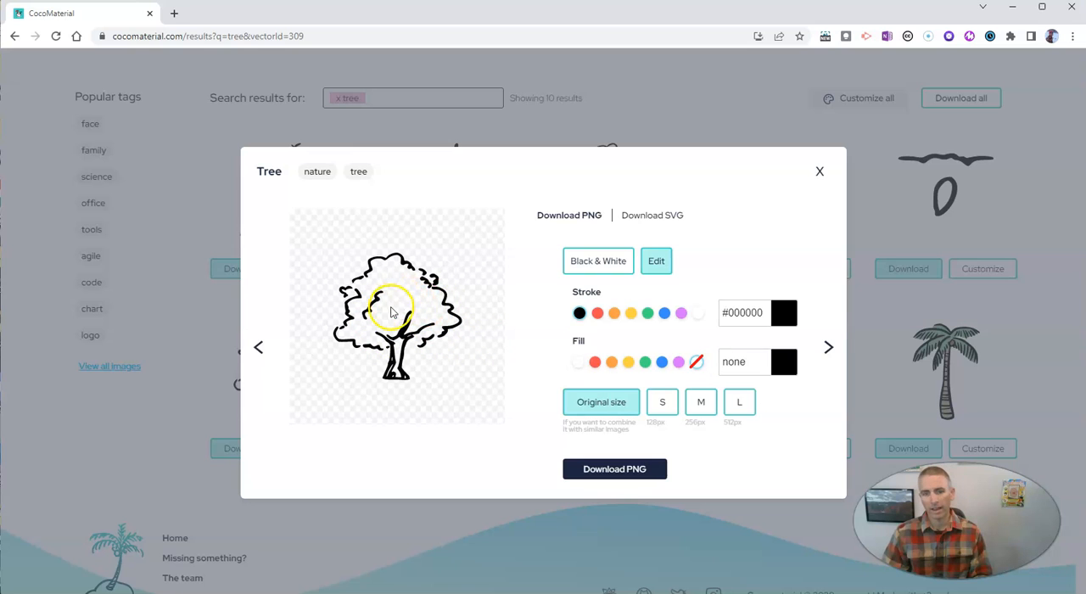
Try red and purple outline swatches on the tree, returning to red.
click(596, 313)
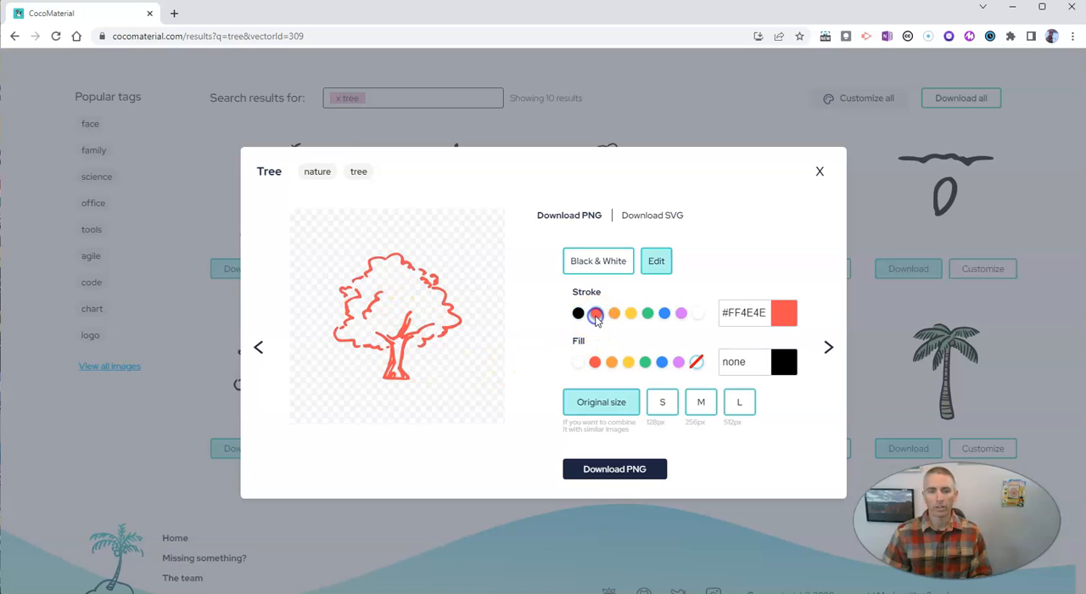
click(681, 314)
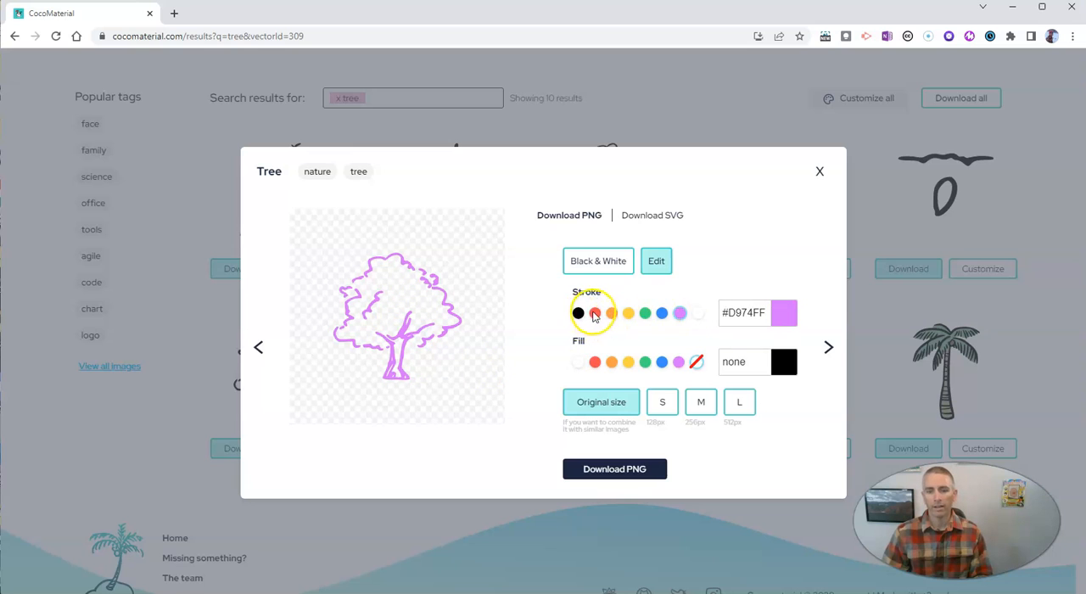
click(596, 313)
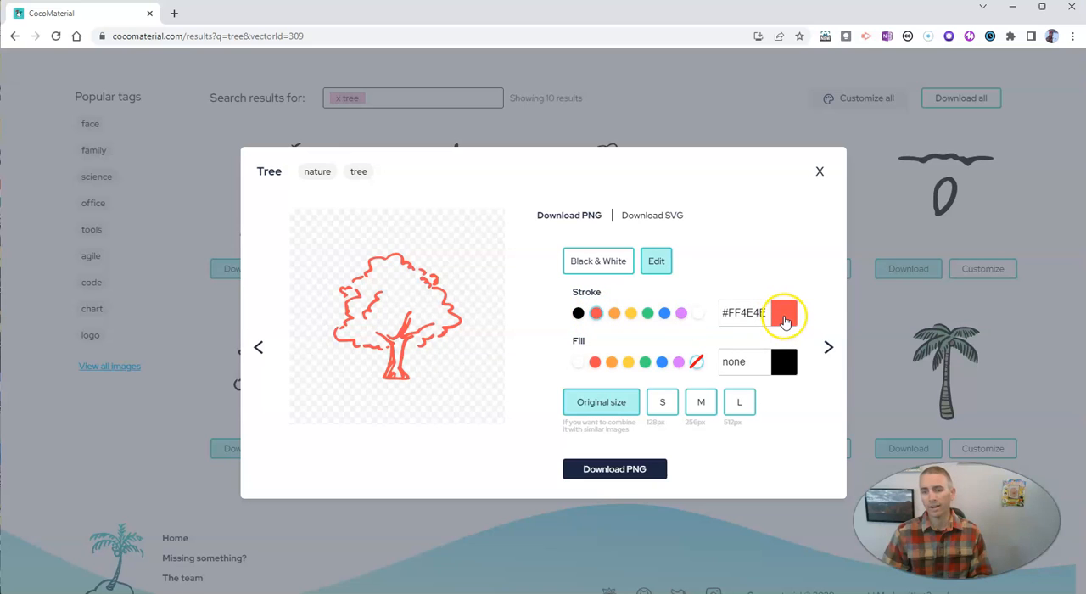
Set a custom dark green outline (#0c7927) using the shade and hue pickers.
click(784, 313)
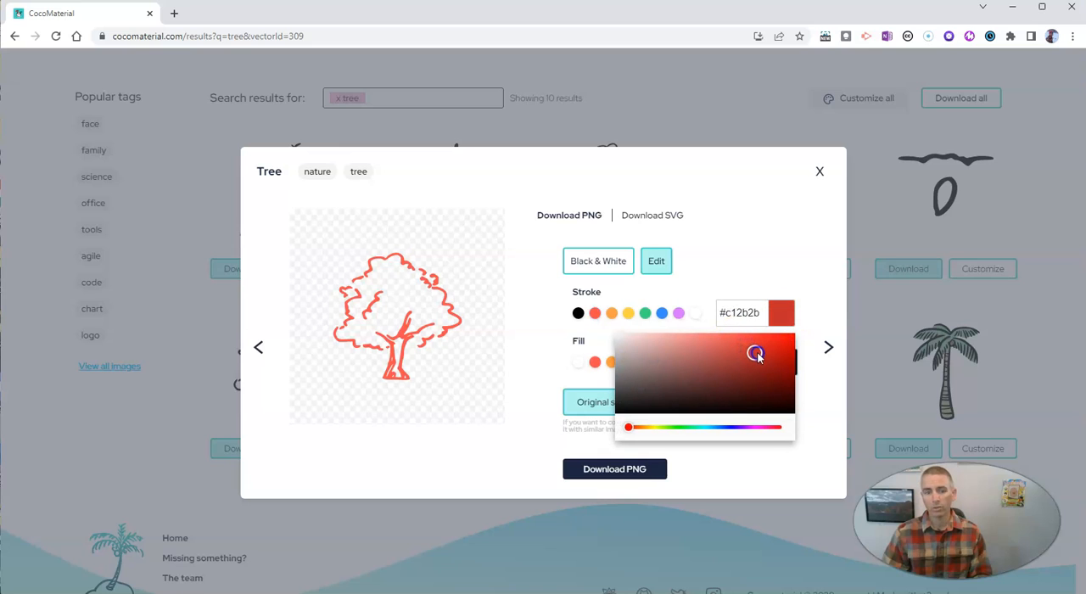
drag(755, 354, 774, 374)
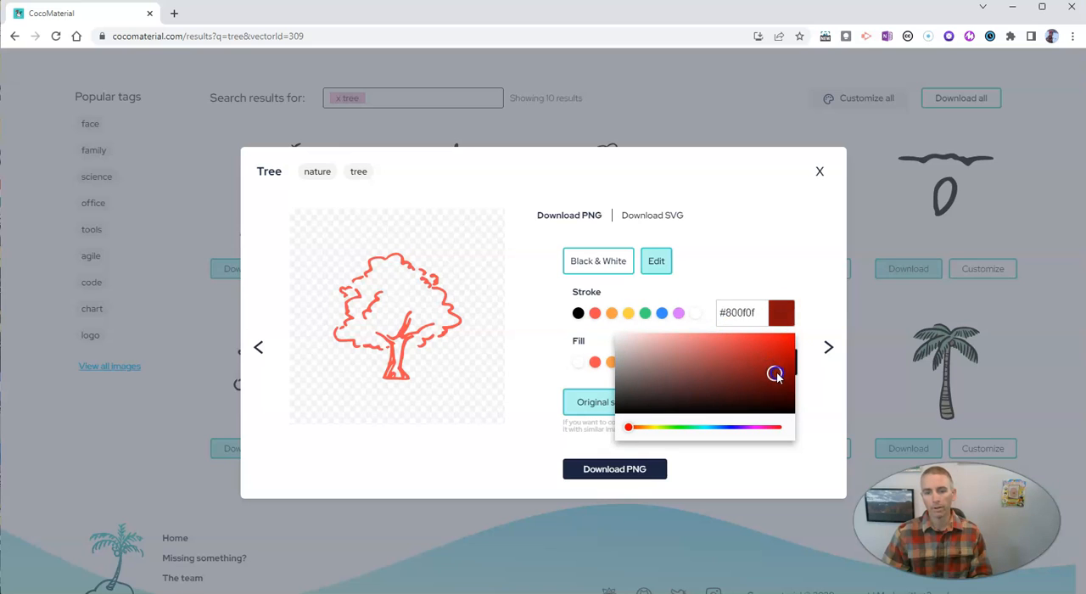
drag(774, 375, 785, 382)
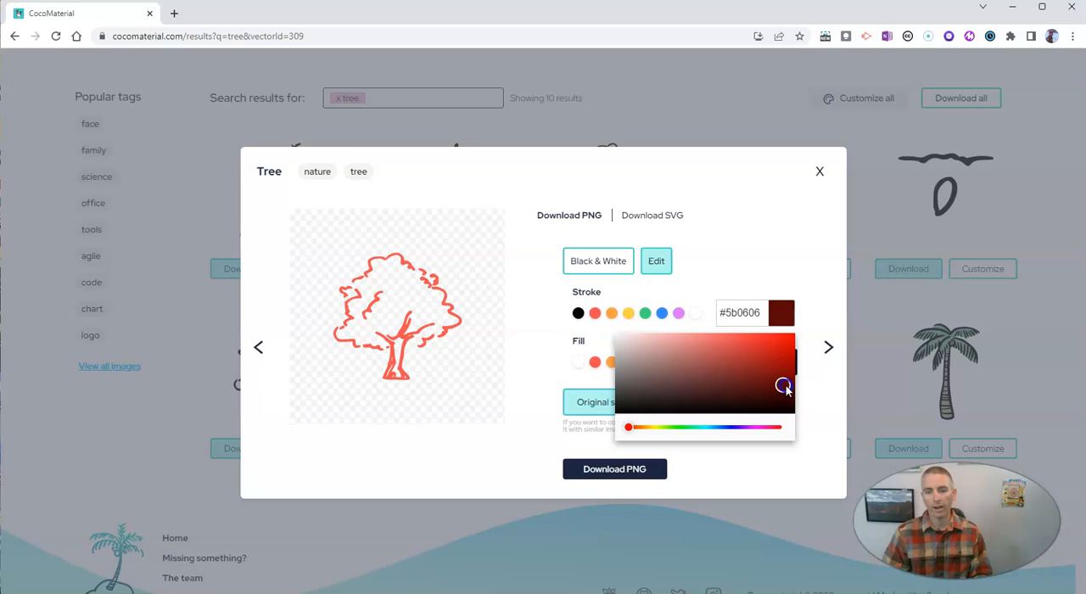
drag(785, 384, 677, 430)
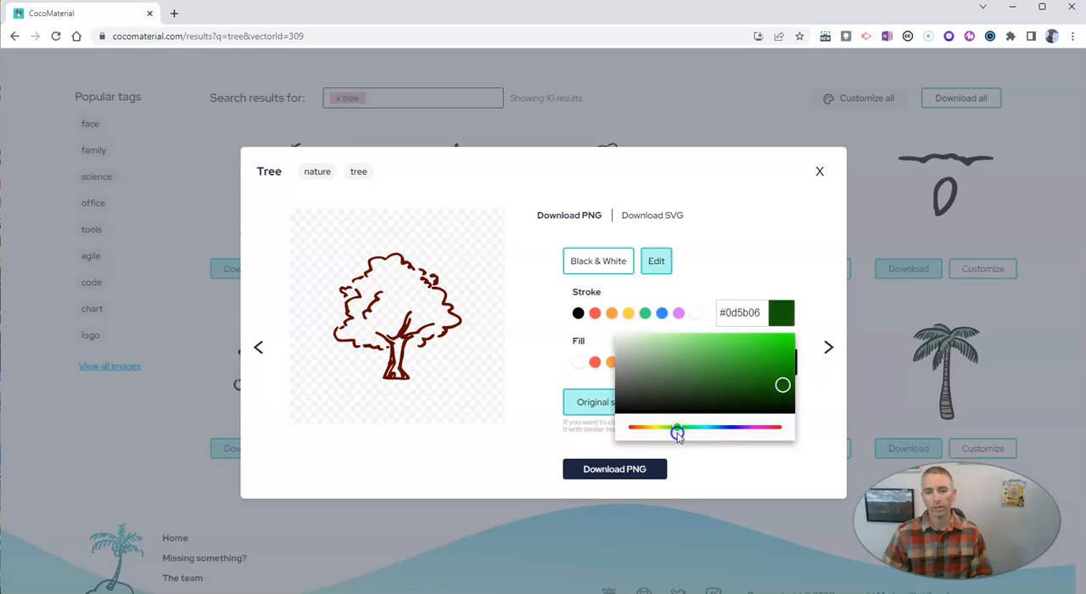
drag(678, 435, 782, 396)
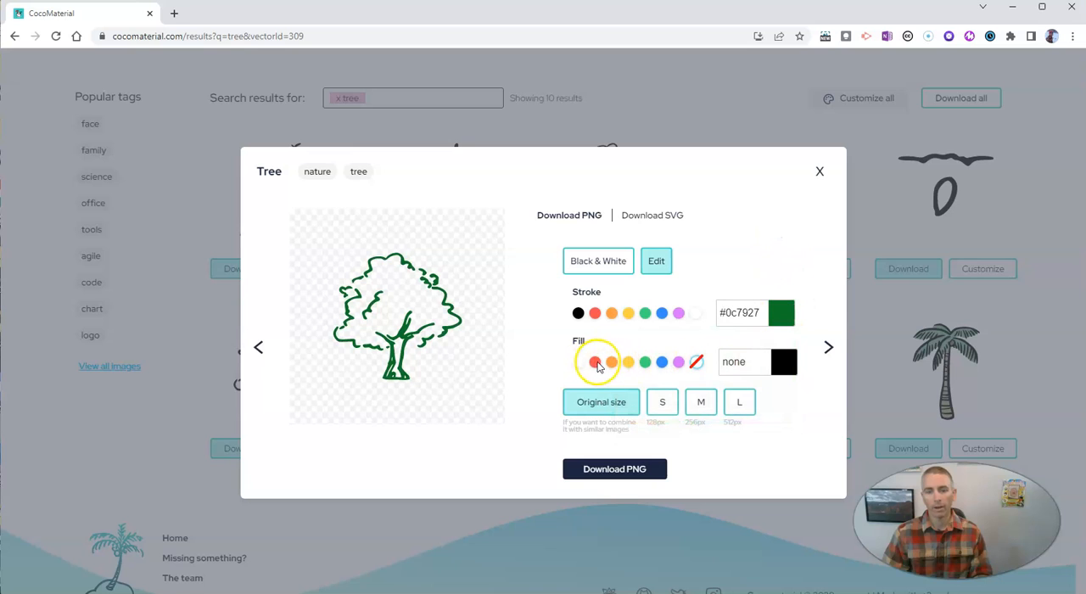
Fill the tree orange (#ea862d) and choose the large 512px download size.
click(612, 361)
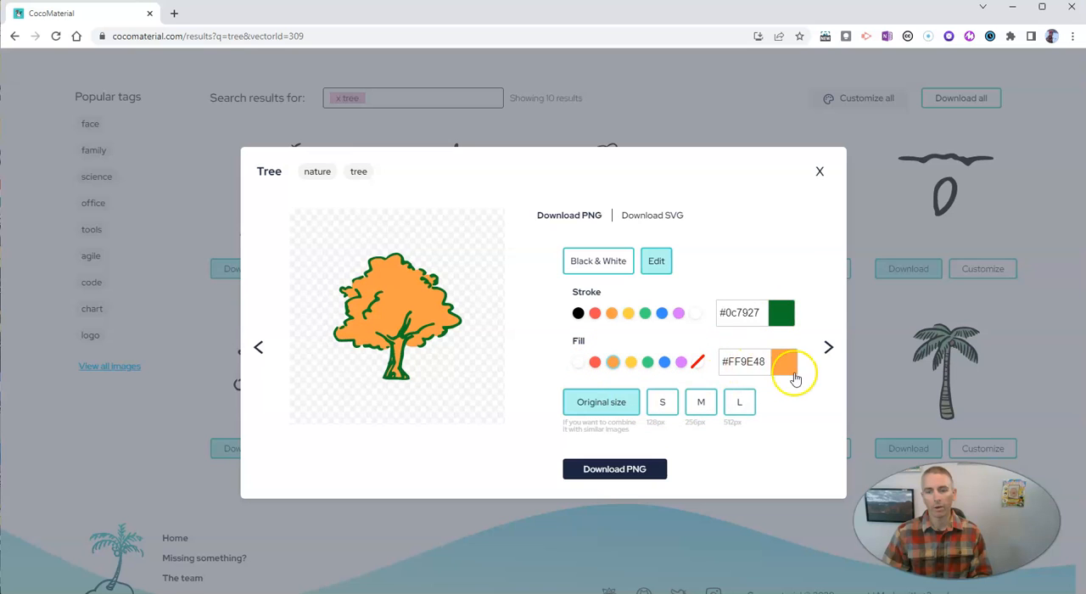
click(782, 362)
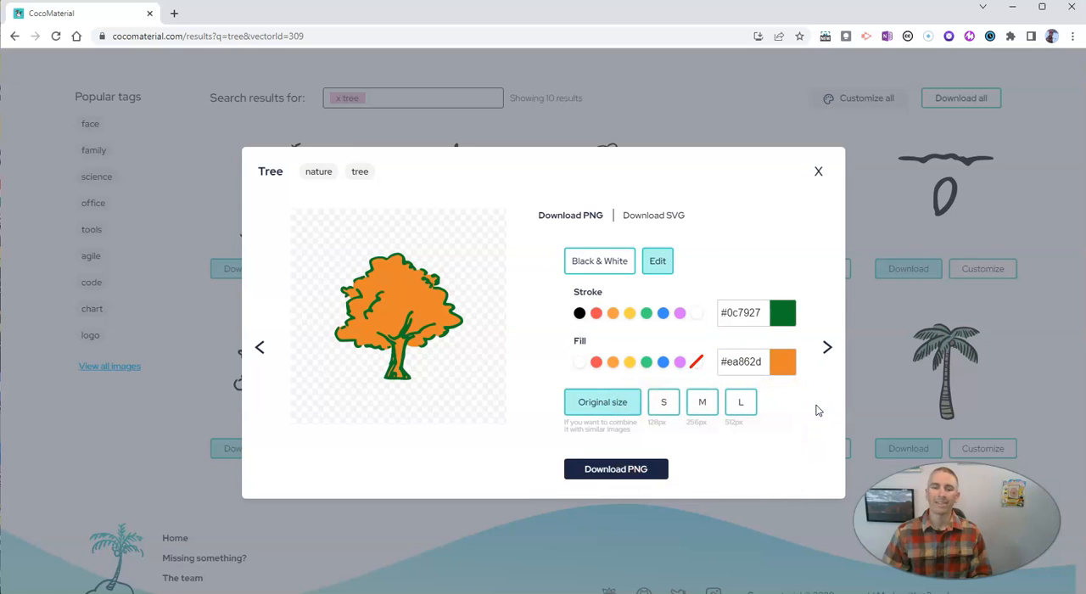
click(740, 401)
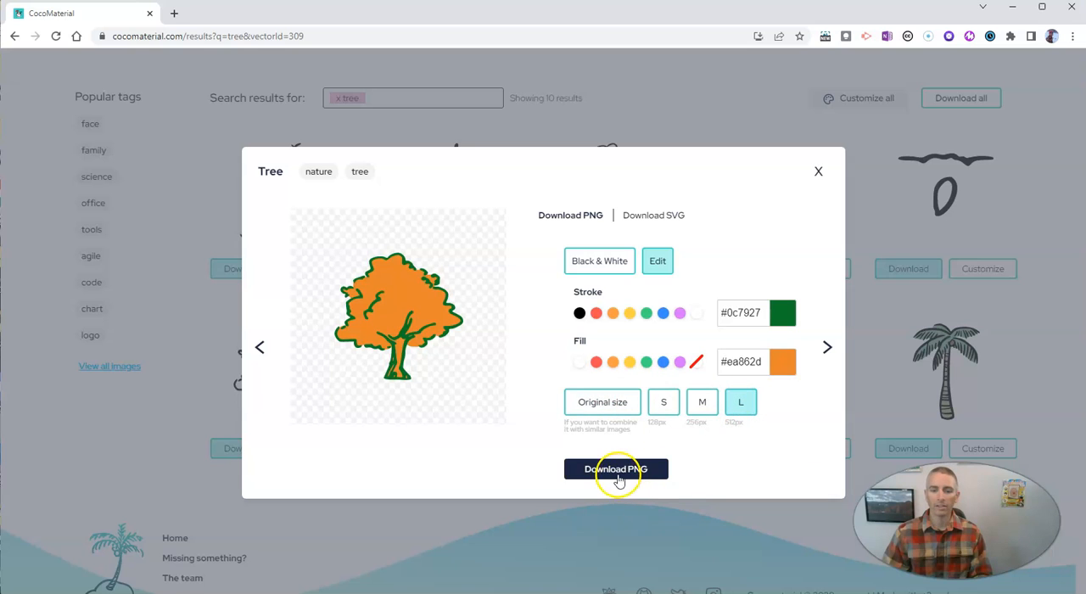
Download the tree as nature_tree-1.png and close the customization dialog.
click(616, 468)
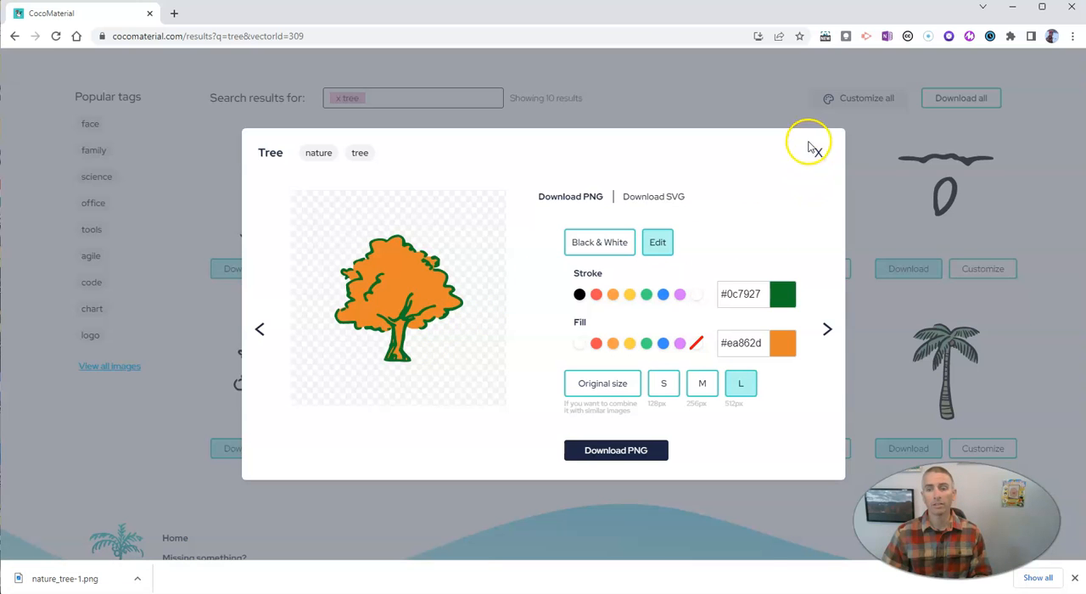
click(811, 142)
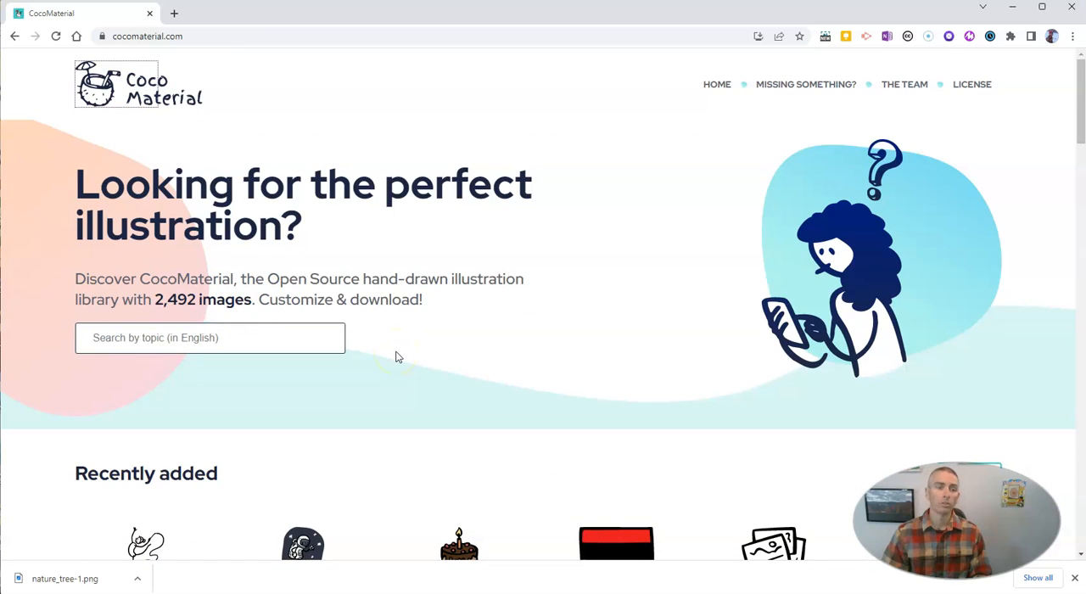
mouse_move(822, 143)
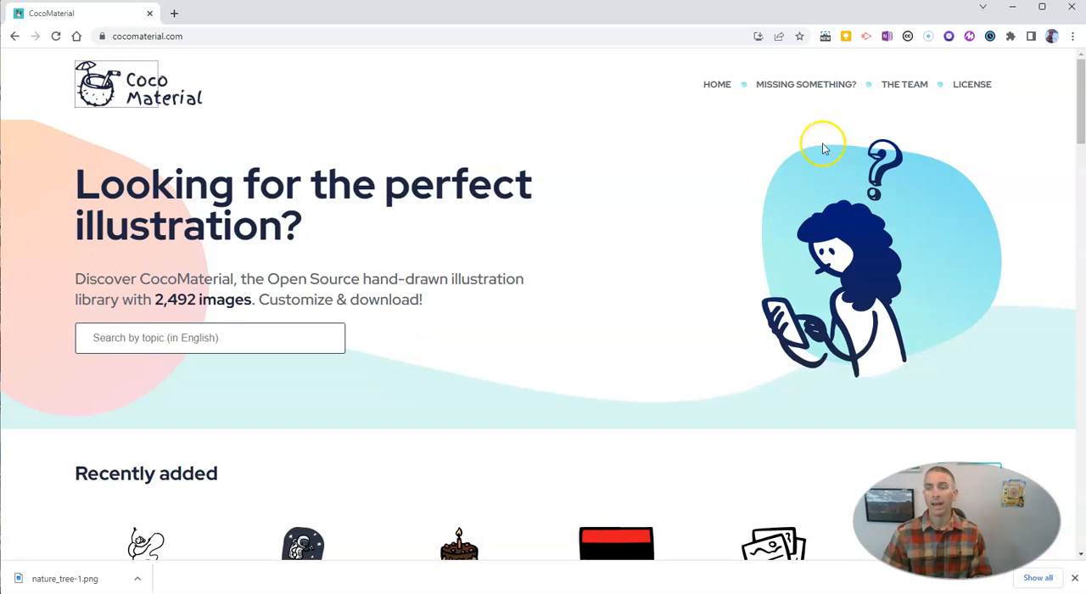
Open the License page showing the CC0 1.0 Universal public domain terms.
click(972, 84)
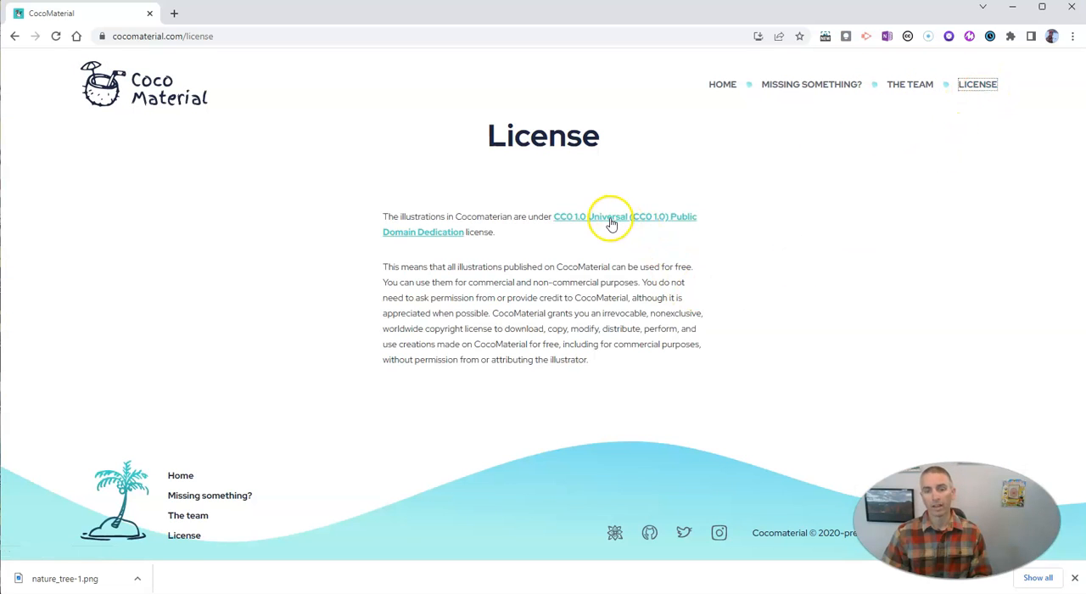
mouse_move(616, 260)
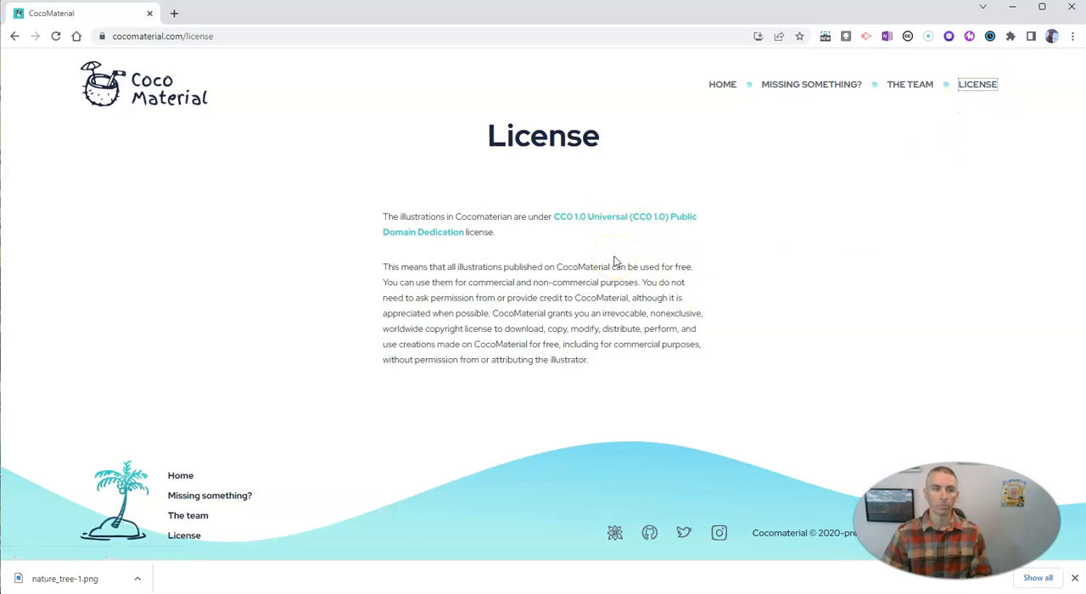